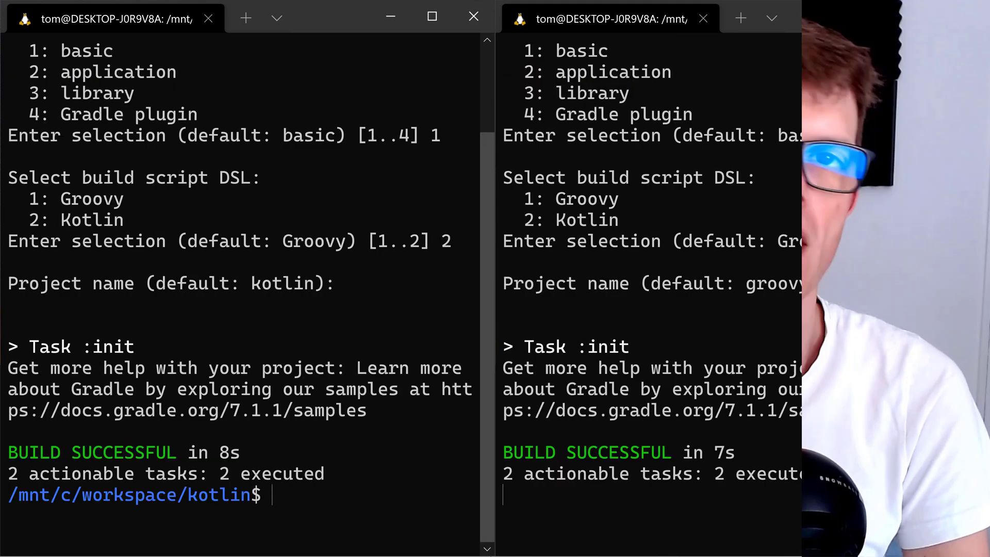
Step: Open the generated Kotlin and Groovy Gradle projects in IntelliJ IDEA
{"action": "left_click", "coordinate": [703, 17]}
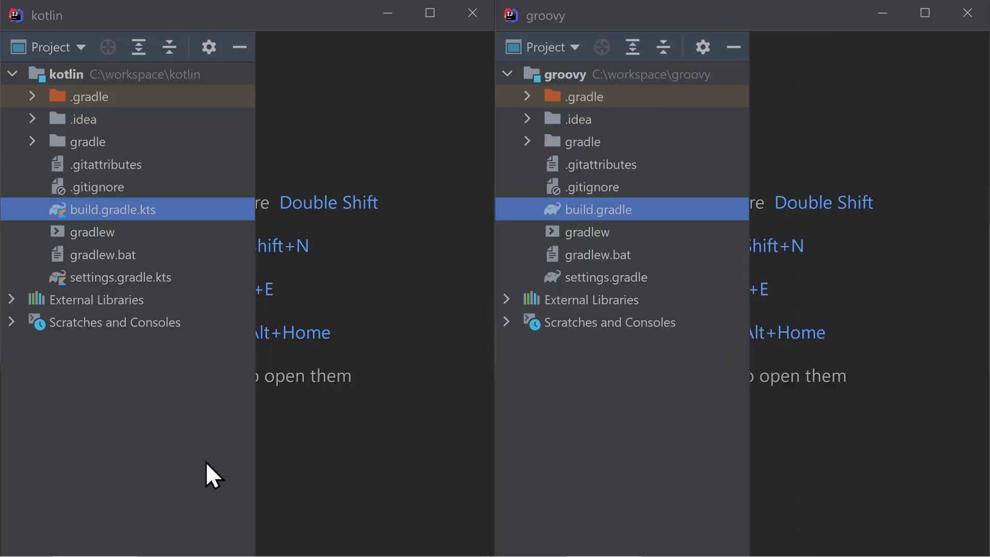
{"action": "mouse_move", "coordinate": [679, 234]}
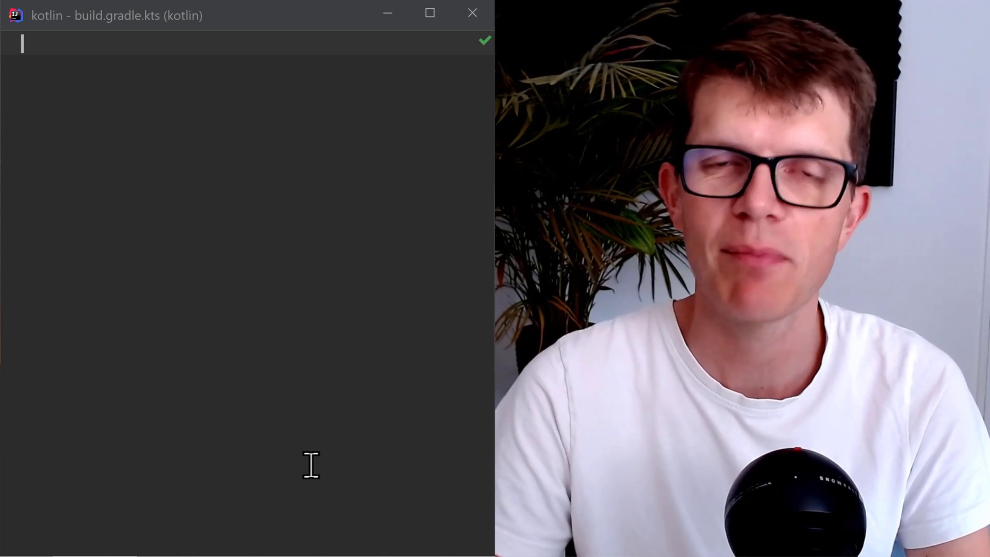
Step: Add a plugins block applying the application plugin to both build scripts
{"action": "type", "text": "plugins {"}
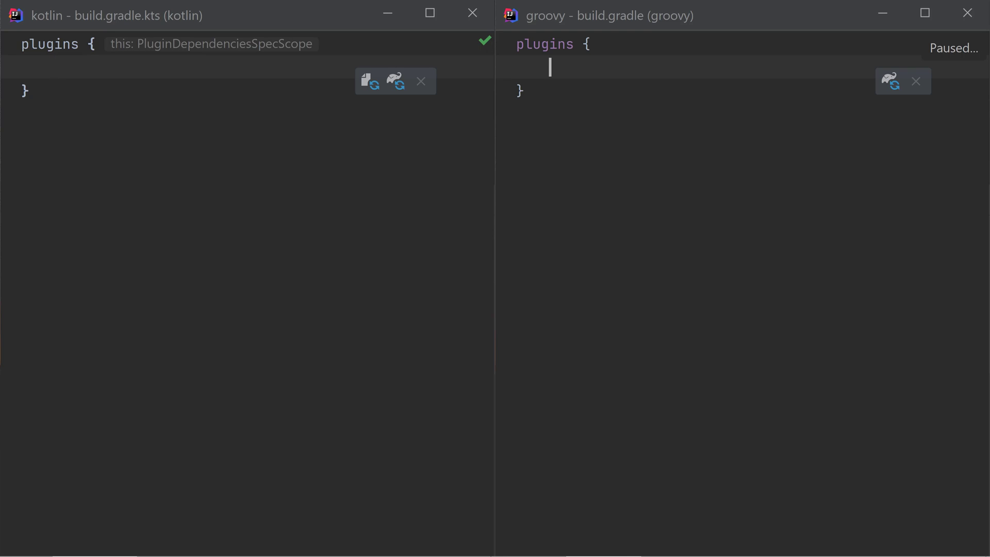
{"action": "type", "text": "application'"}
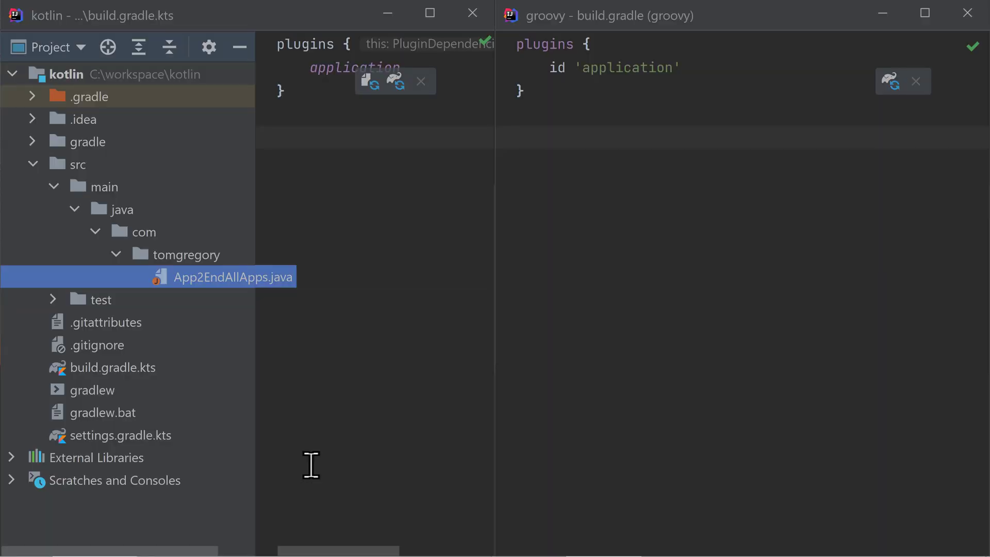
Step: Reload Gradle and add application blocks with mainClass com.tomgregory.App2EndAllApps to both scripts
{"action": "key", "text": "ctrl+shift+o"}
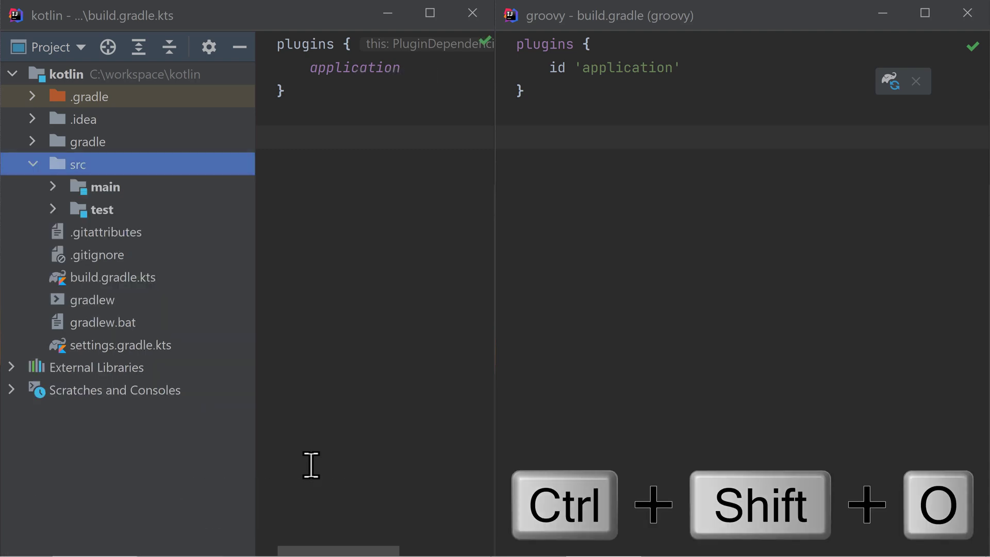
{"action": "key", "text": "ctrl+shift+o"}
{"action": "type", "text": "application {"}
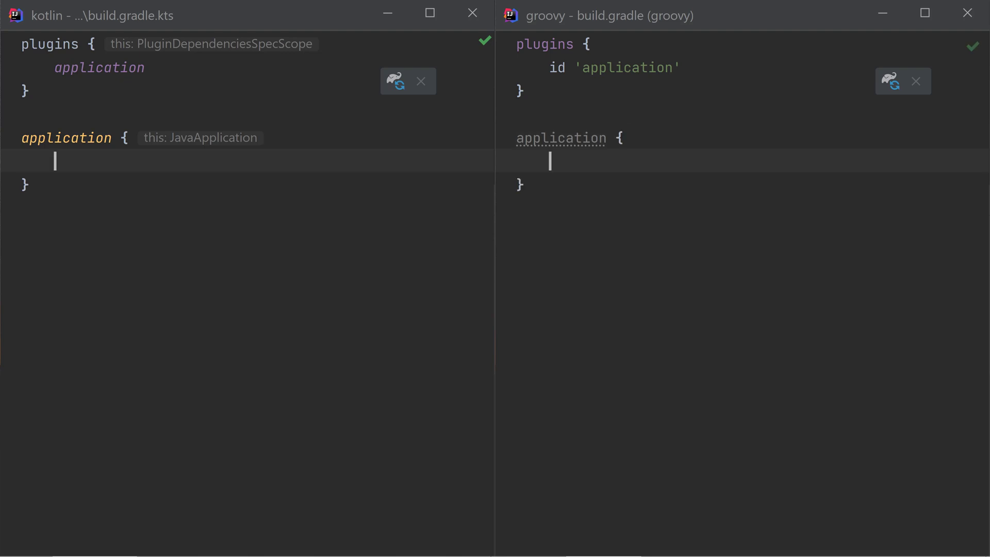
{"action": "type", "text": "m"}
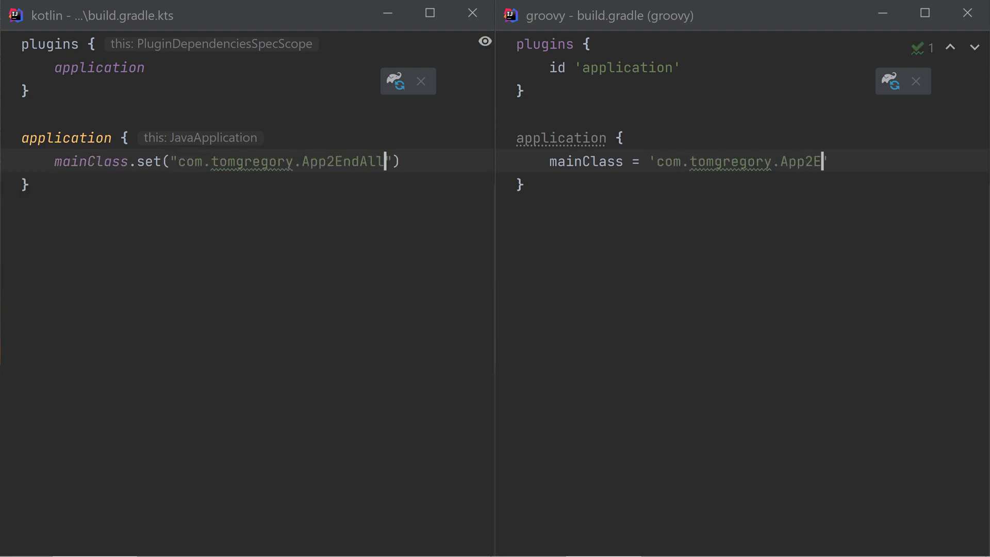
{"action": "type", "text": "Apps"}
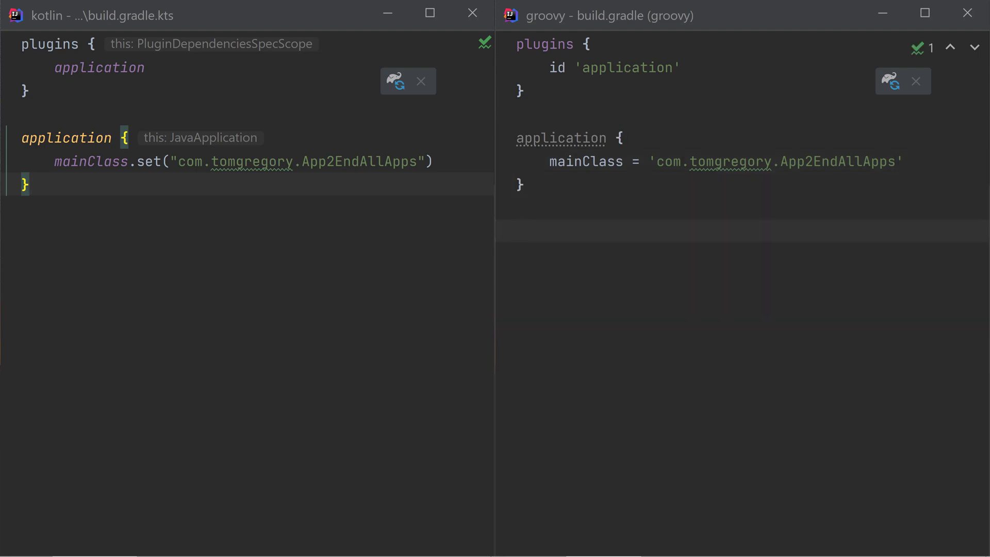
{"action": "left_click", "coordinate": [31, 184]}
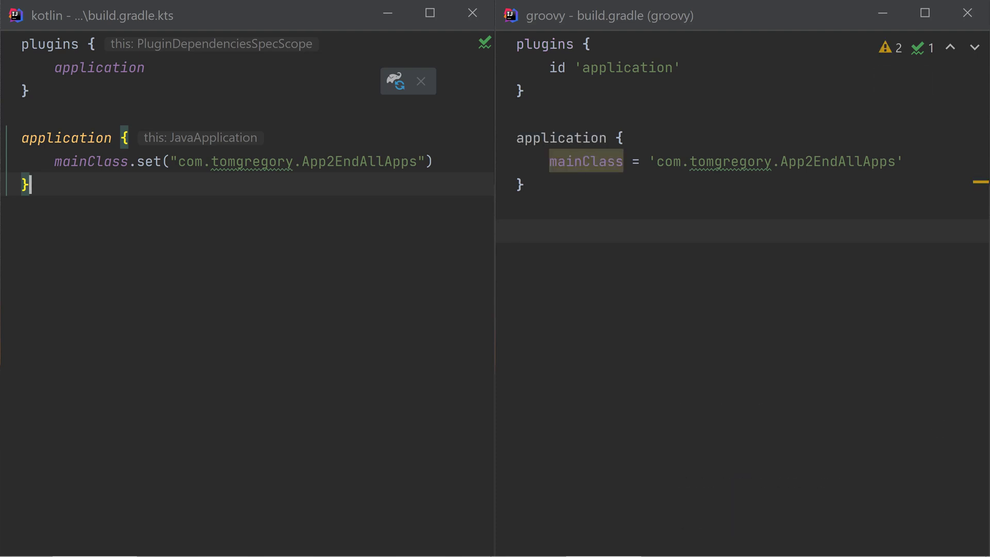
Step: Register a runJar JavaExec task in the 'application' group
{"action": "type", "text": "tasks.register("}
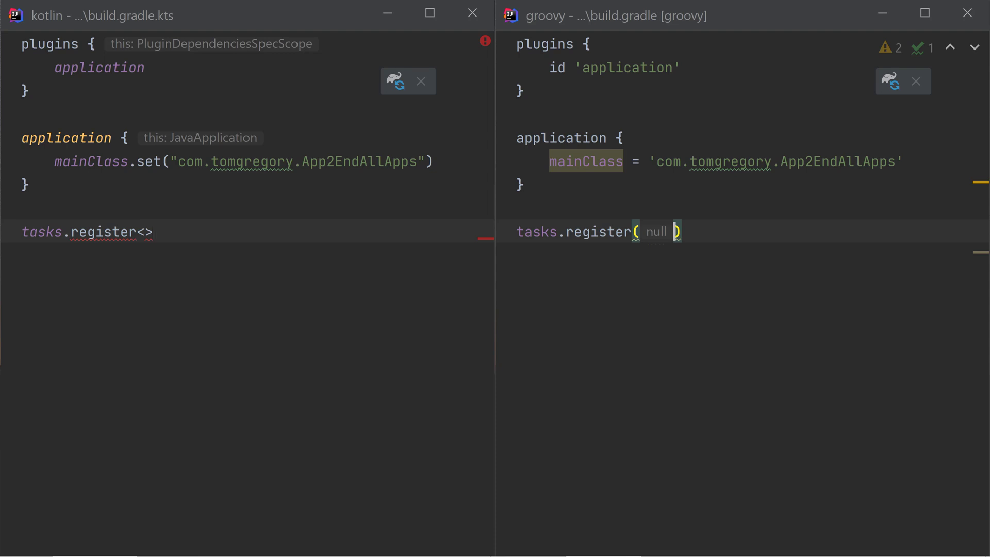
{"action": "type", "text": "Jar', JavaExec"}
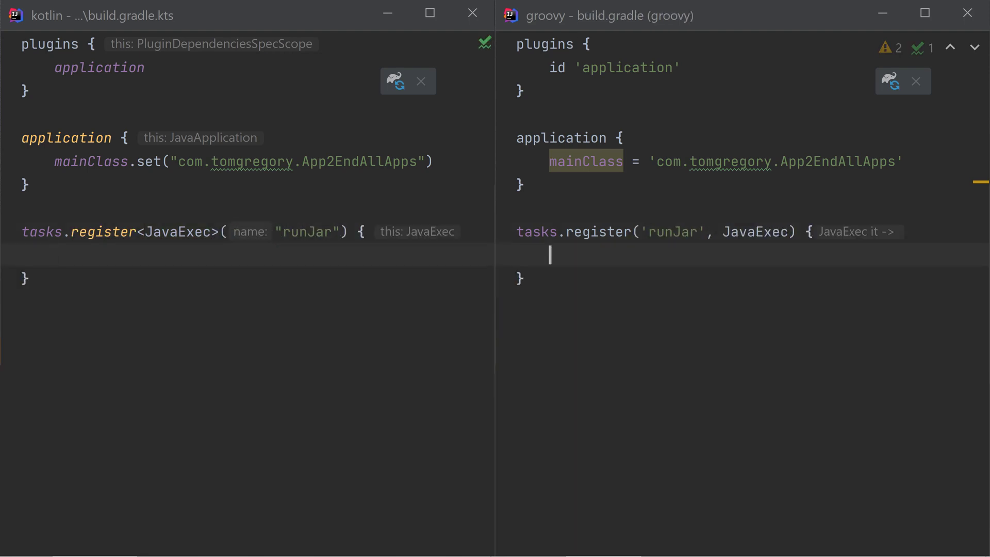
{"action": "type", "text": "group = \"application\""}
{"action": "type", "text": "group 'application'"}
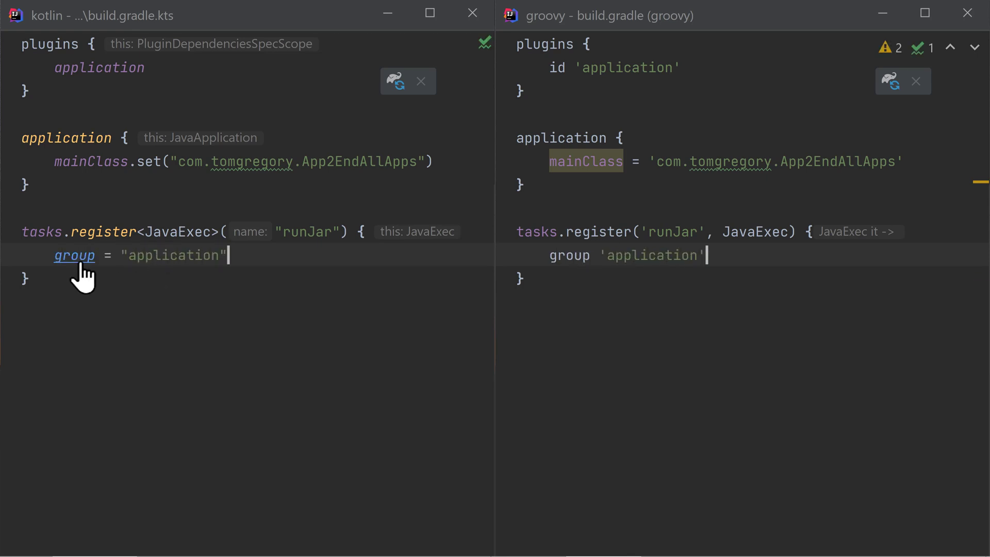
Step: Set the runJar classpath to the jar task's outputs
{"action": "left_click", "coordinate": [74, 255]}
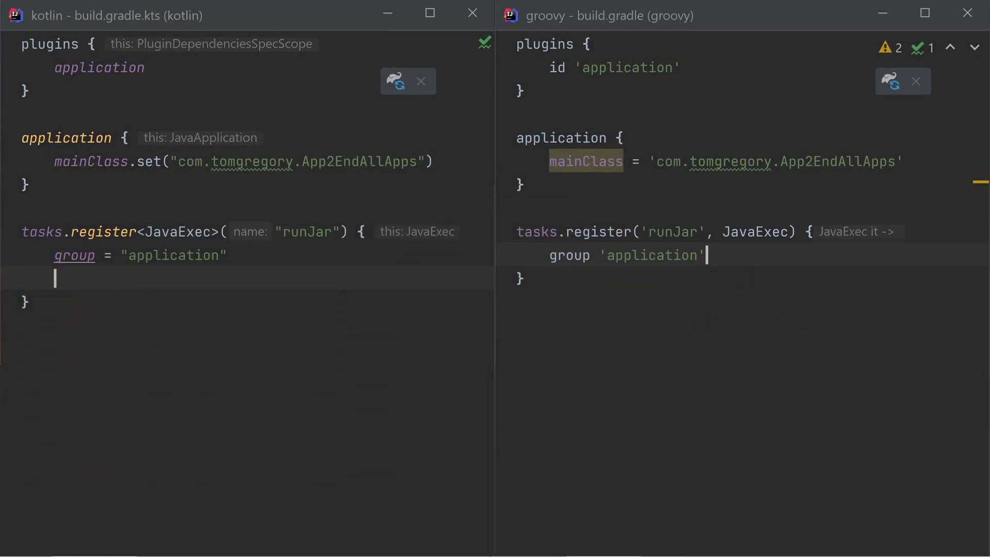
{"action": "type", "text": "classpath(tasks.jar.map {"}
{"action": "type", "text": "classpath(tasks.named('jar').map "}
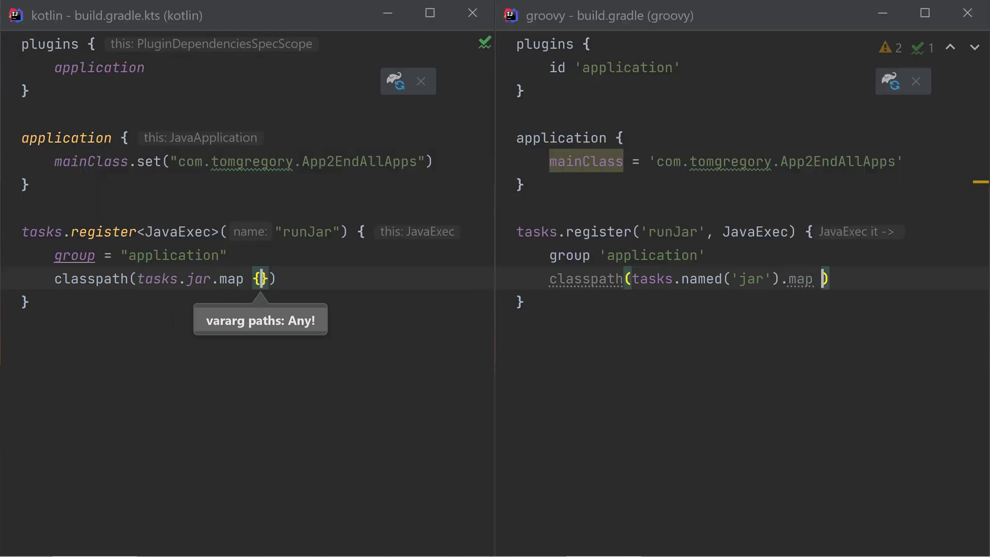
{"action": "type", "text": "it.outputs"}
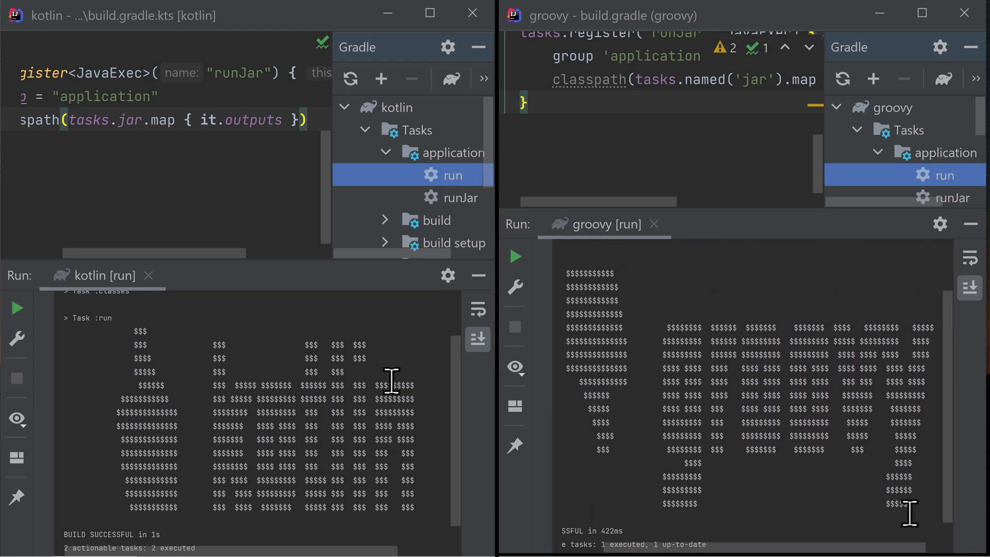
Step: Run the runJar task from the Gradle tool window
{"action": "double_click", "coordinate": [463, 197]}
{"action": "type", "text": "tasks.jar"}
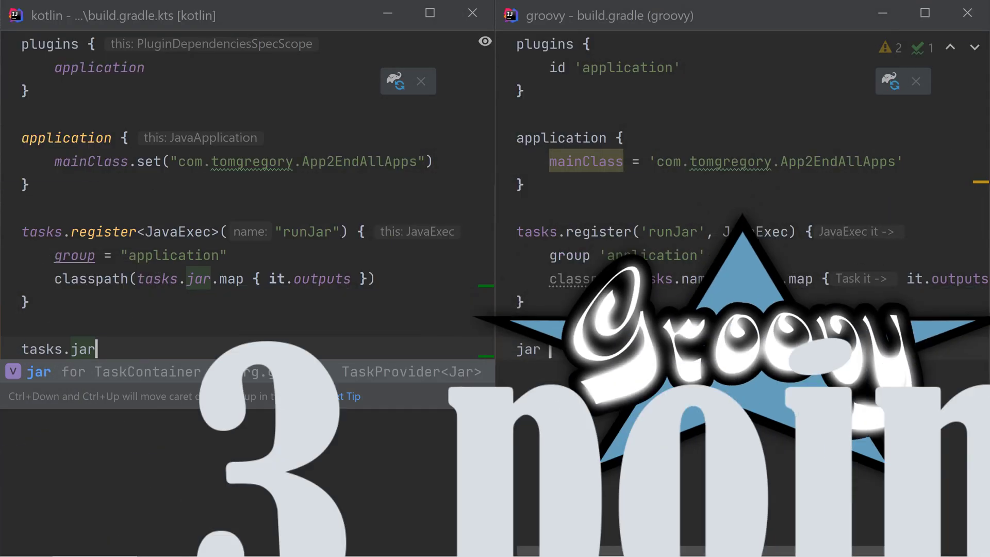
Step: Add a jar manifest Main-Class attribute of com.tomgregory.App2EndAllApps to both scripts
{"action": "type", "text": "manifest {"}
{"action": "type", "text": "attributes['Main-cla"}
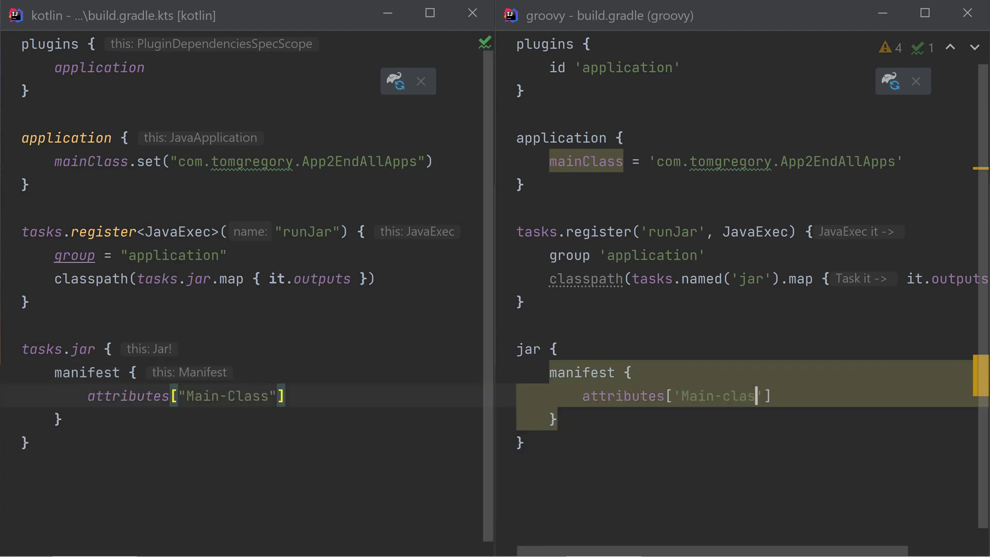
{"action": "type", "text": "s']"}
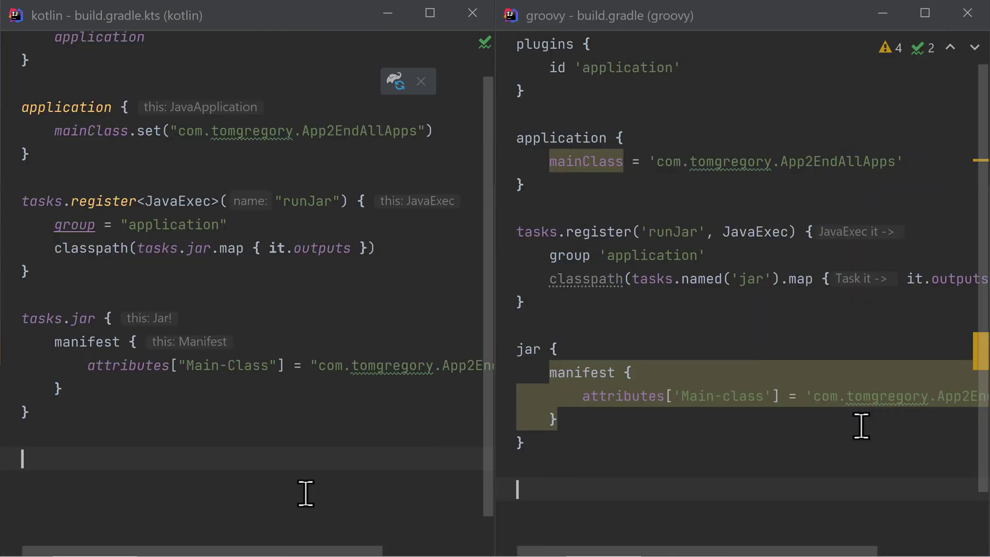
Step: Declare a JUnit Jupiter testImplementation dependency and mavenCentral repository in both scripts
{"action": "type", "text": "dependencies"}
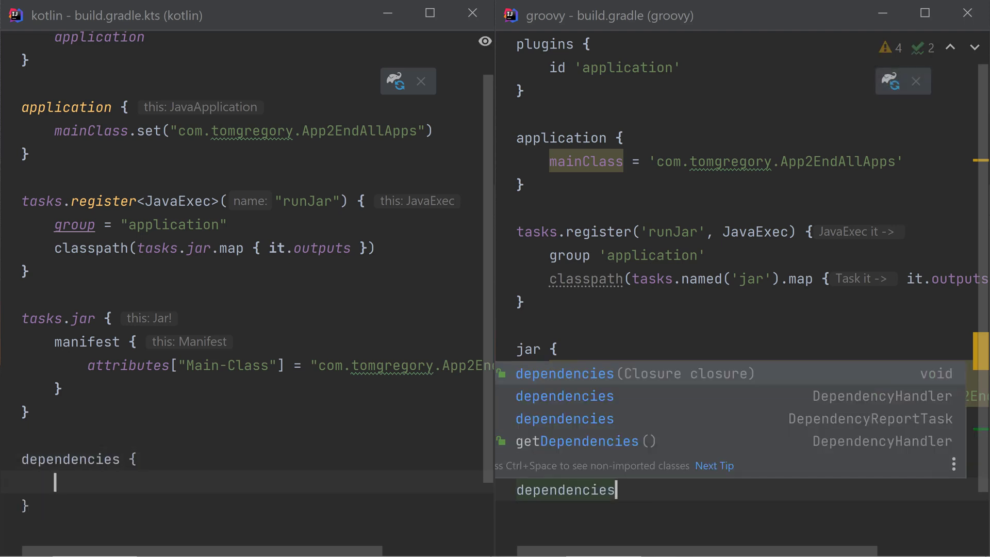
{"action": "type", "text": "testImplementation 'org.junit.jupiter:junit-jupiter:5"}
{"action": "type", "text": "testImplementation(\"org.junit.jupiter"}
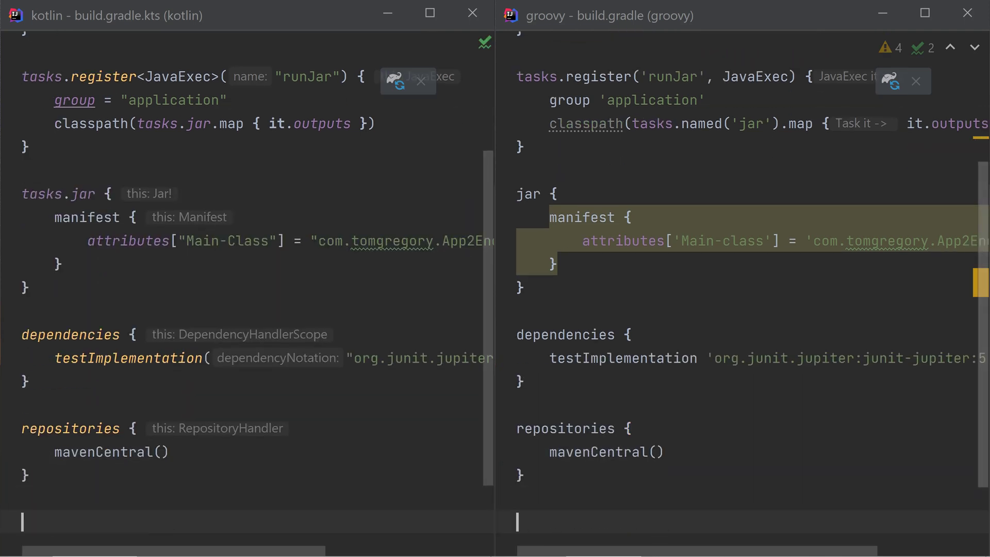
Step: Configure the test task with useJUnitPlatform() and run the tests from the Gradle window
{"action": "type", "text": "tasks.test {"}
{"action": "type", "text": "us"}
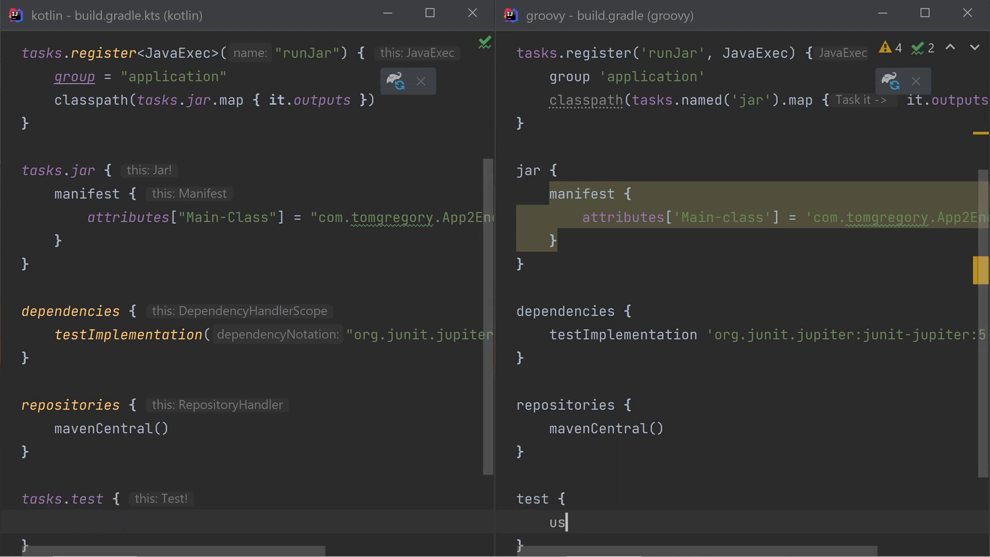
{"action": "type", "text": "eJUnitPlatform("}
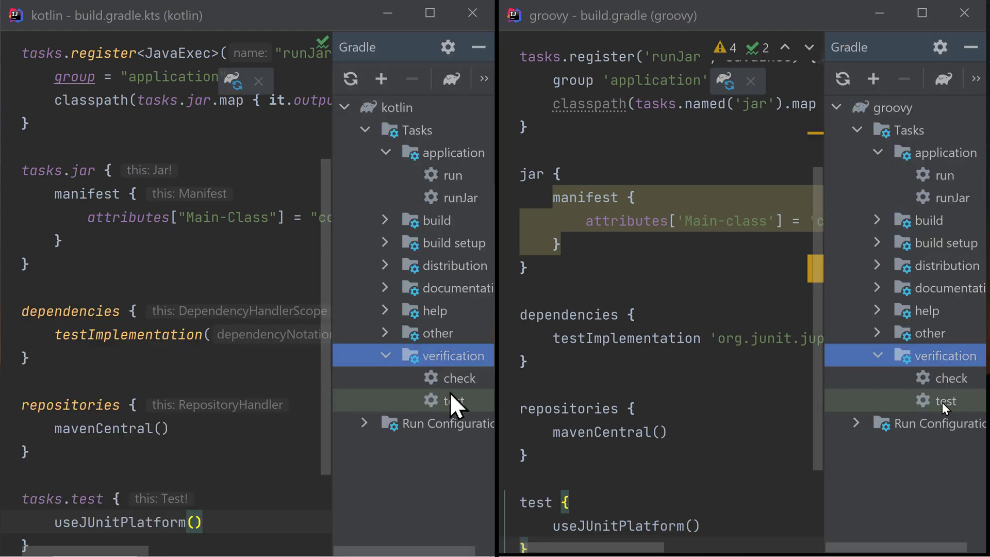
{"action": "double_click", "coordinate": [454, 400]}
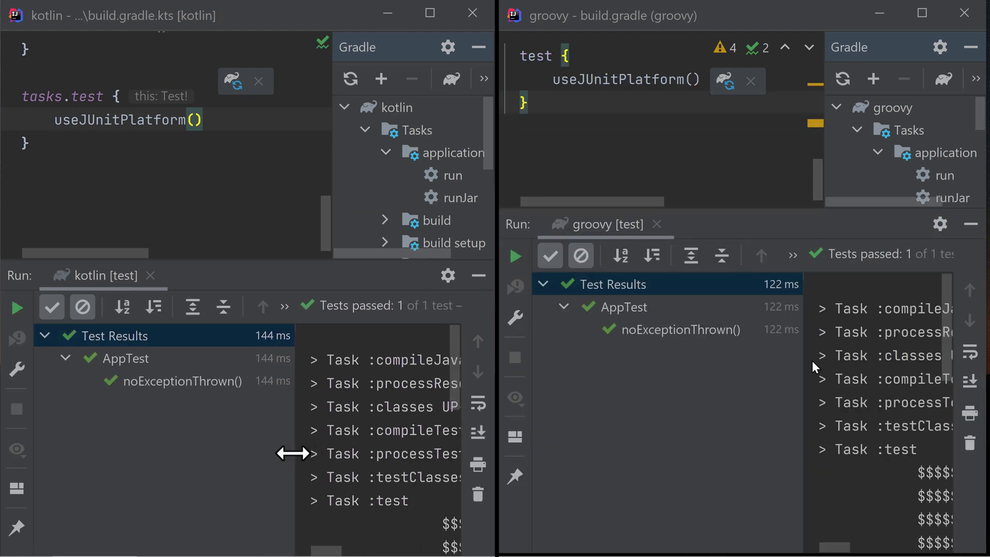
{"action": "mouse_move", "coordinate": [821, 365]}
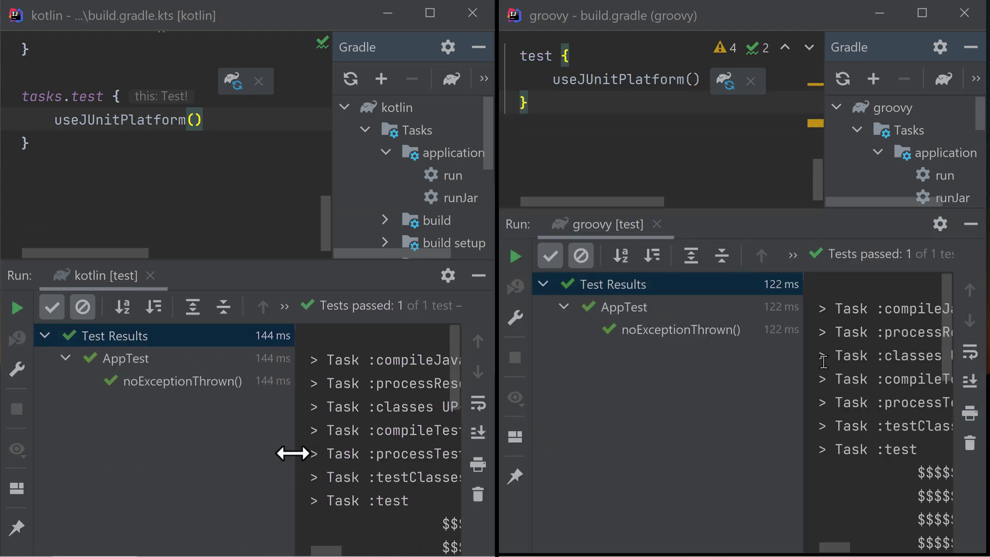